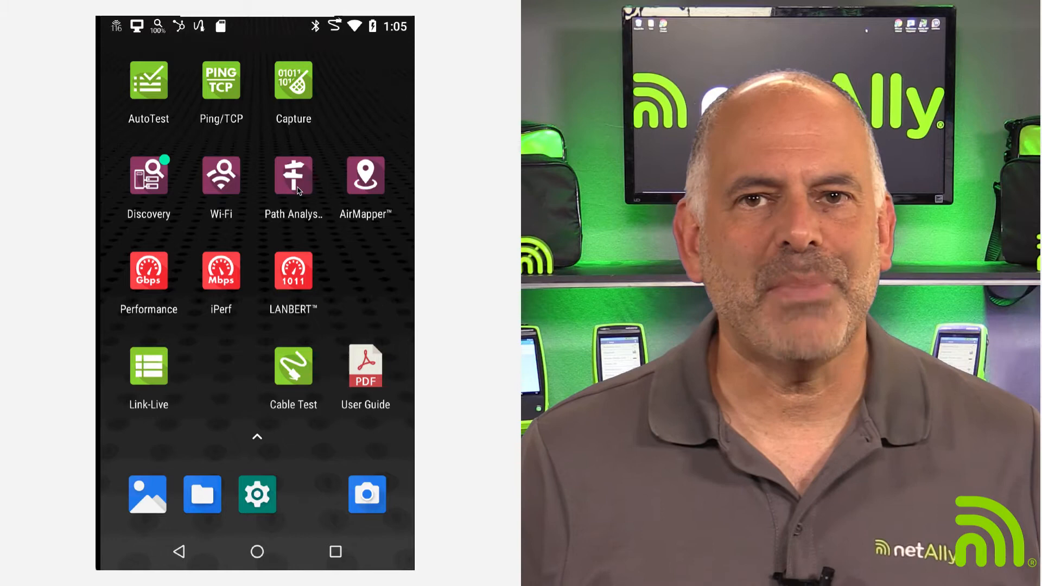
Run a Path Analysis to secure.emailsrvr.com on TCP port 993, reaching it in 20 hops
{"action": "left_click", "coordinate": [293, 176]}
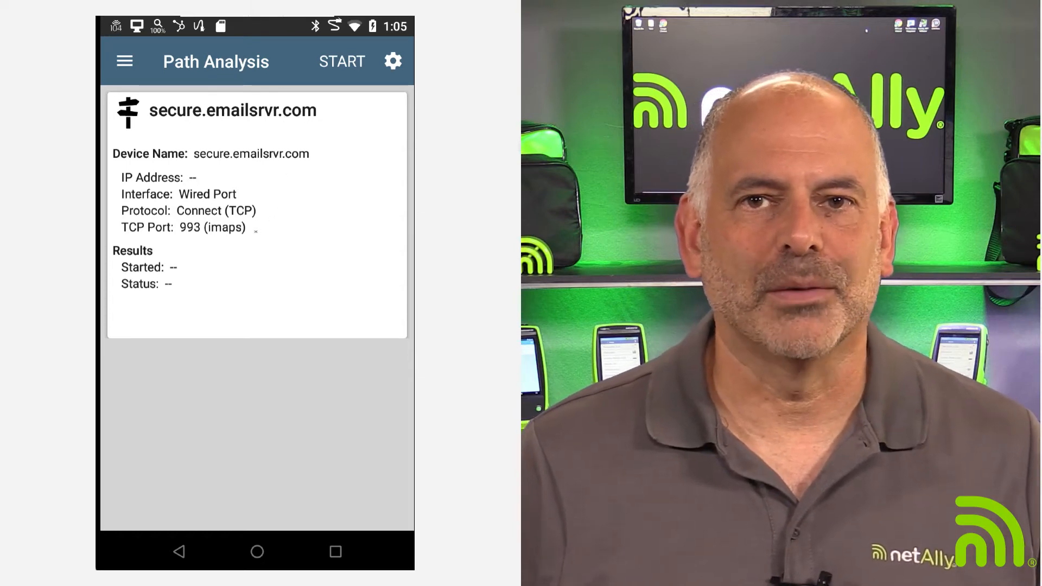
{"action": "left_click", "coordinate": [342, 61]}
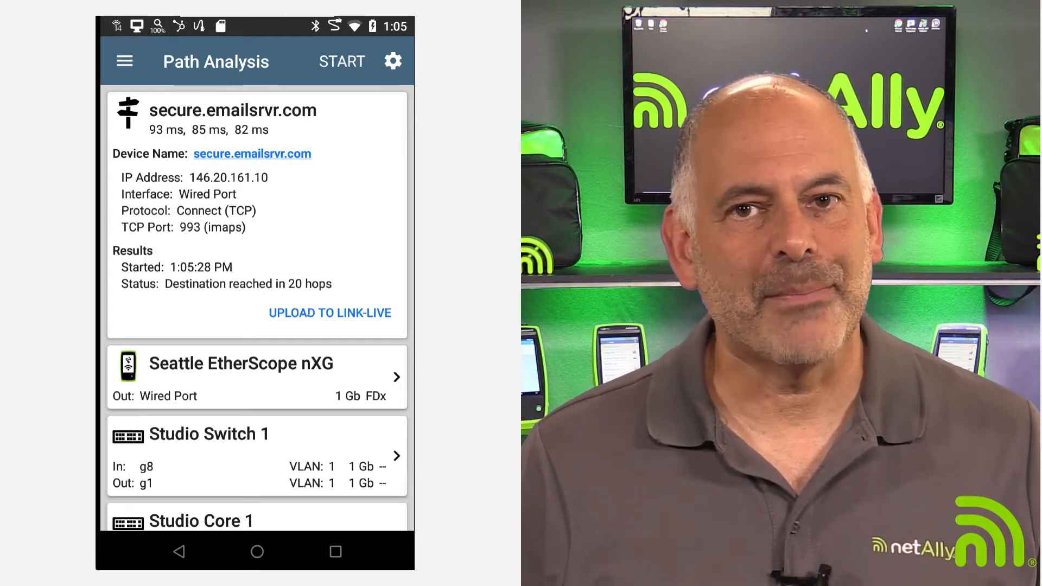
{"action": "left_click", "coordinate": [329, 313]}
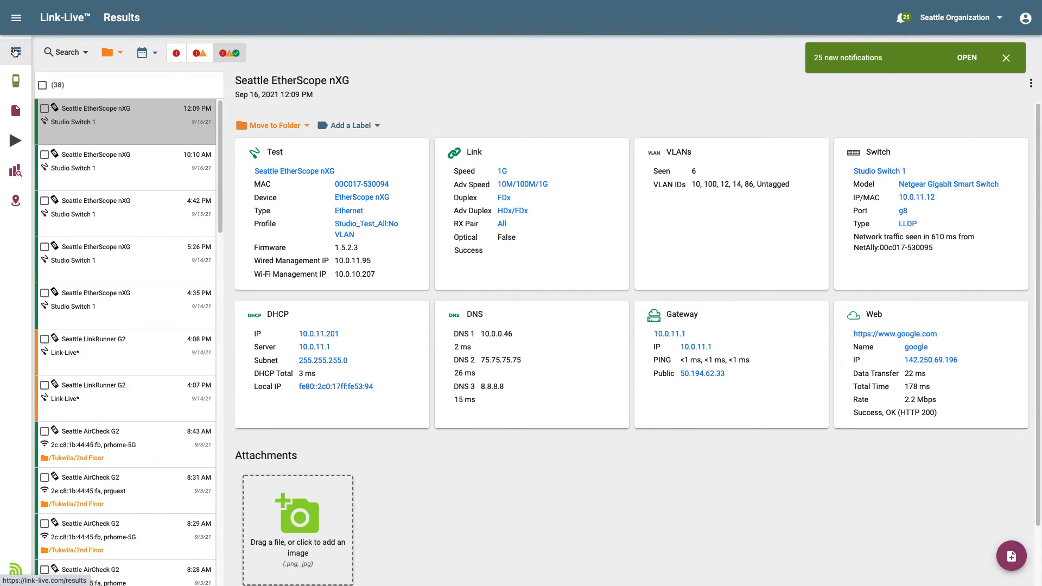
{"action": "mouse_move", "coordinate": [15, 140]}
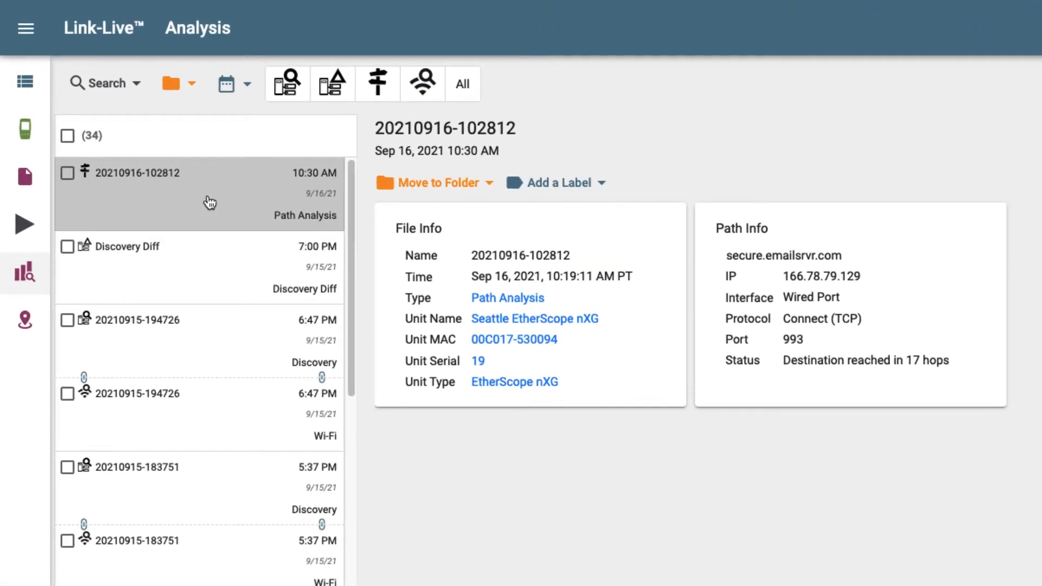
{"action": "mouse_move", "coordinate": [591, 454]}
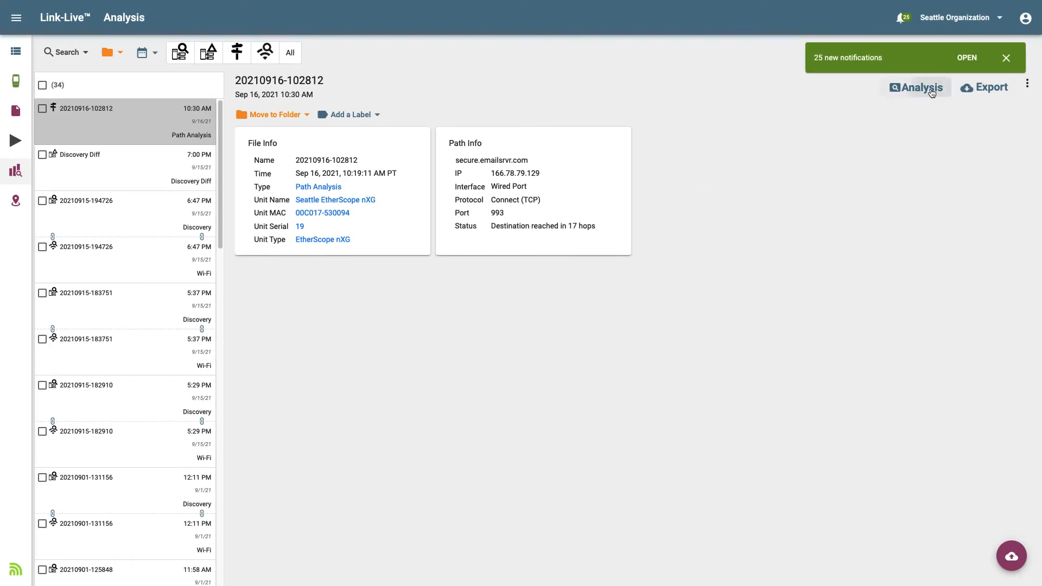
{"action": "left_click", "coordinate": [915, 87]}
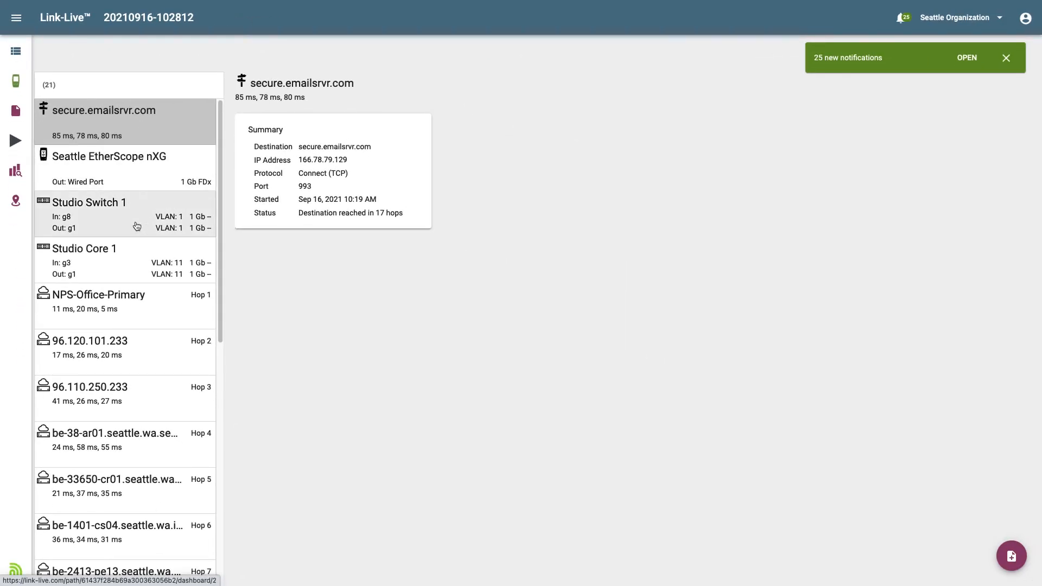
View Studio Switch 1's port details, then the hop 3 router 96.110.250.233
{"action": "left_click", "coordinate": [100, 214]}
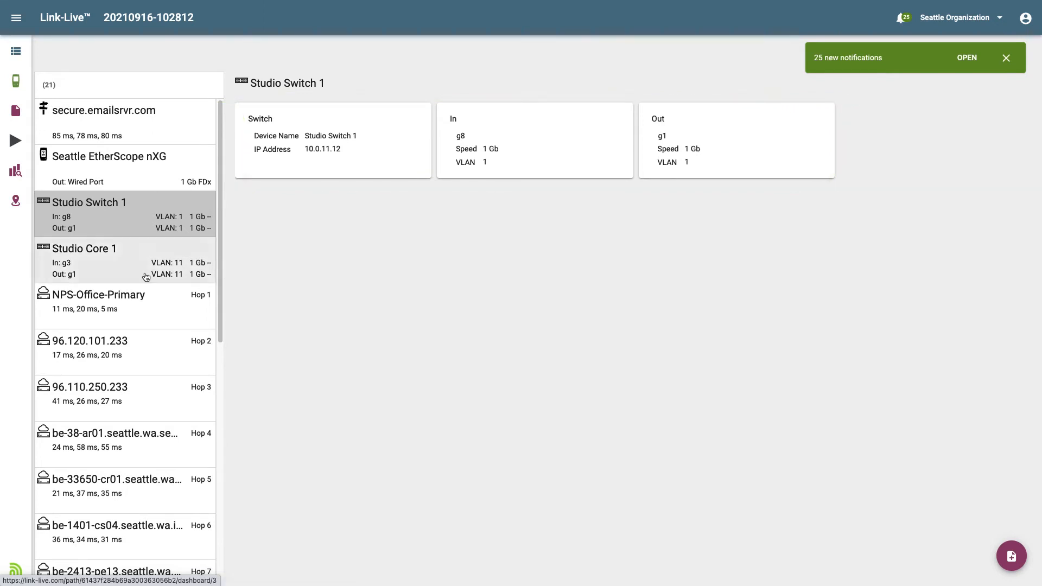
{"action": "left_click", "coordinate": [90, 387]}
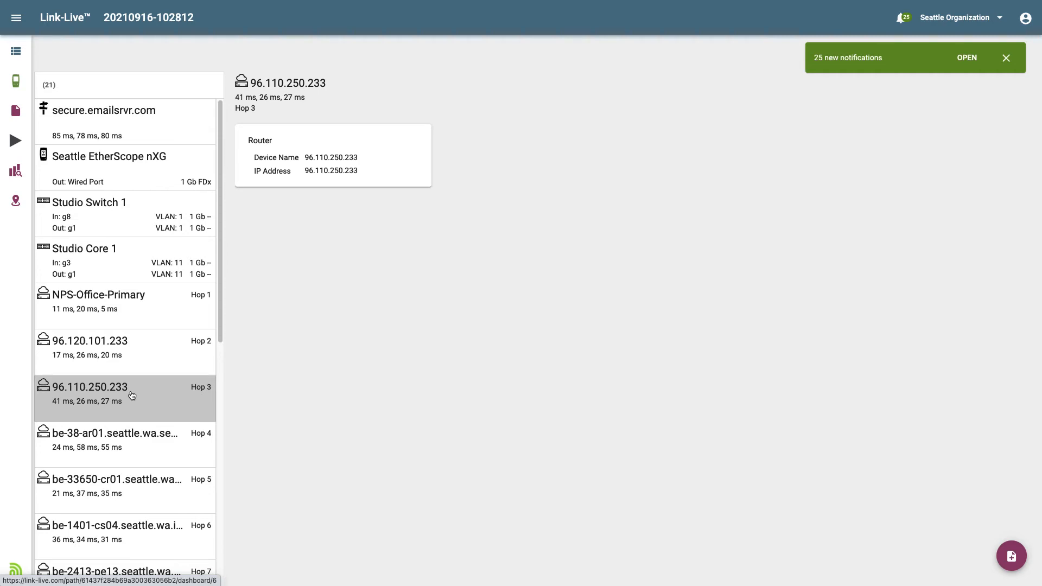
{"action": "scroll", "scroll_direction": "down", "scroll_amount": 3}
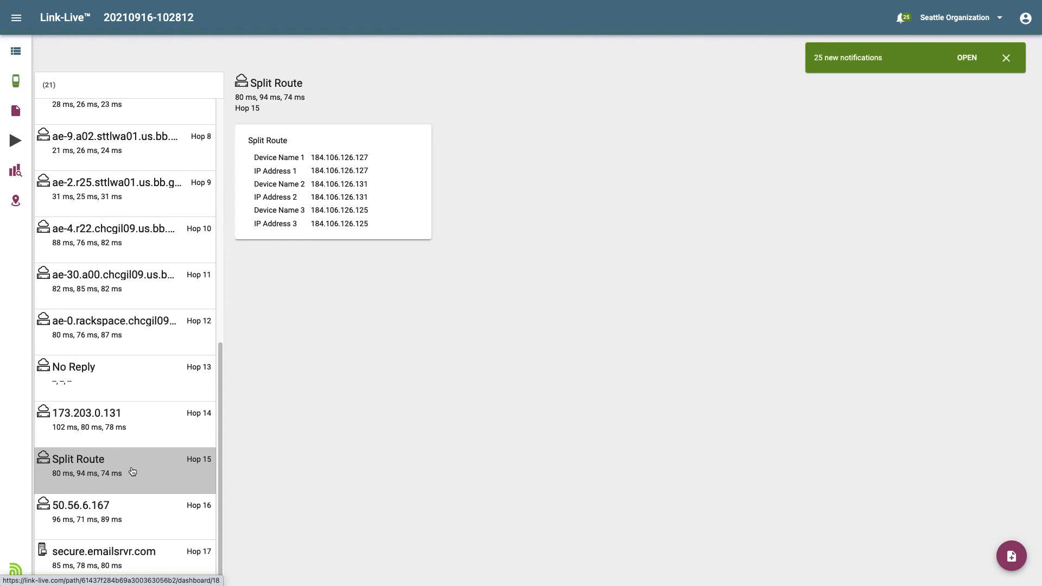
{"action": "mouse_move", "coordinate": [994, 573]}
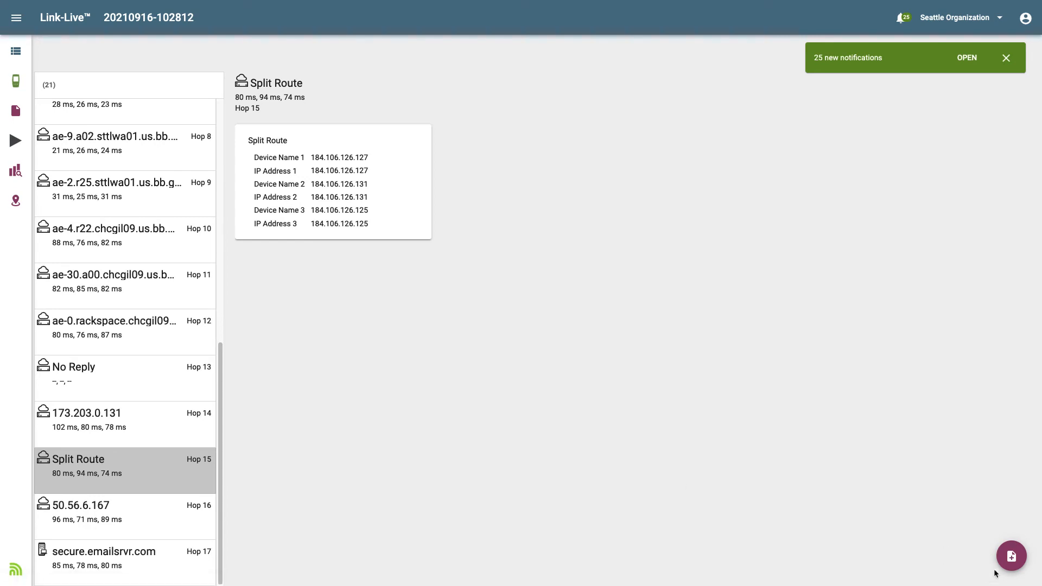
{"action": "mouse_move", "coordinate": [1010, 556]}
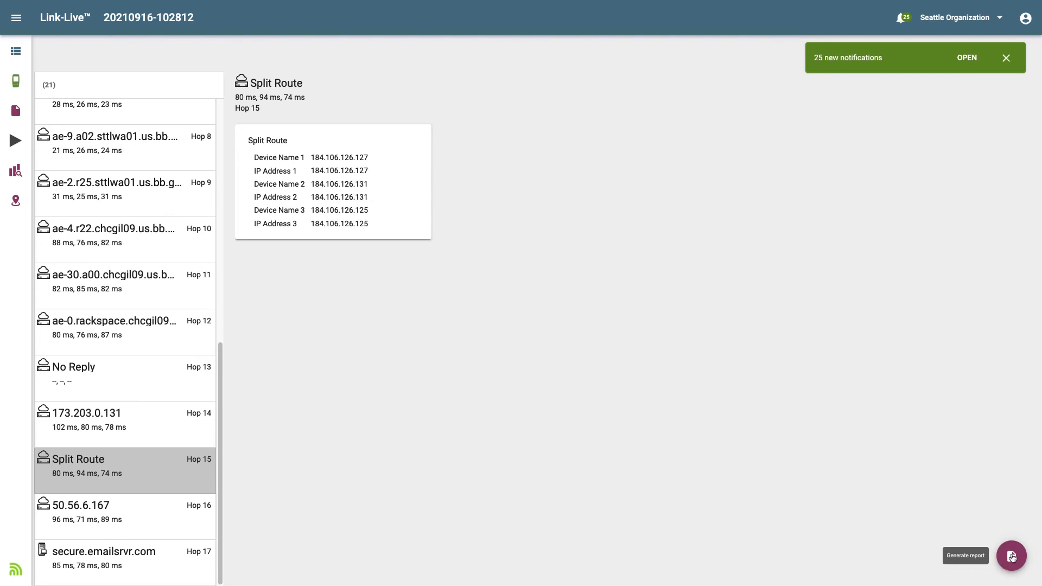
Bring up the path analysis report options, including PDF, with hop 15 displayed
{"action": "left_click", "coordinate": [1010, 556]}
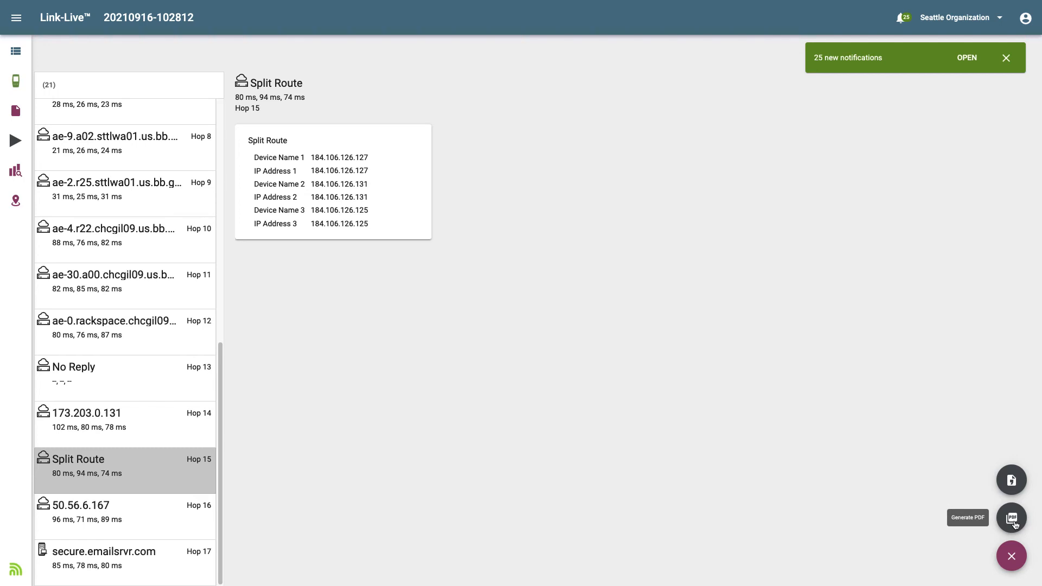
{"action": "mouse_move", "coordinate": [955, 564]}
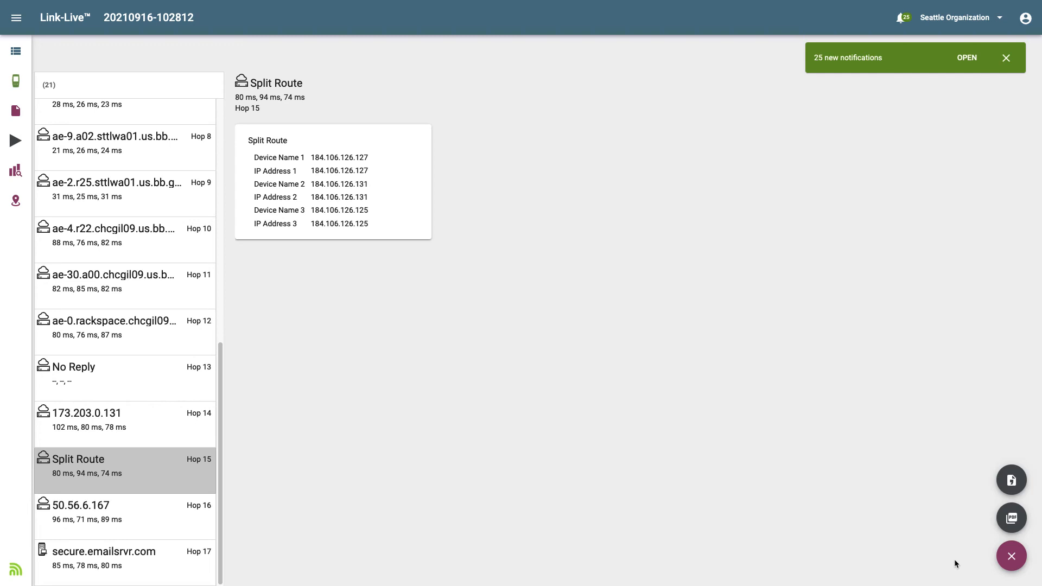
{"action": "mouse_move", "coordinate": [1010, 517]}
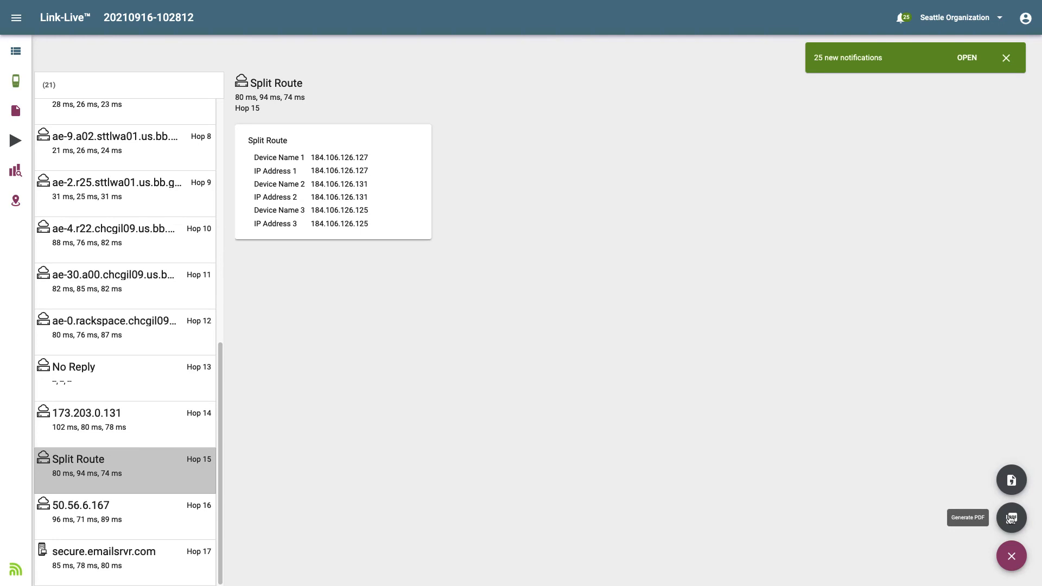
Generate a PDF report titled with the test name and prepared date
{"action": "left_click", "coordinate": [1010, 517]}
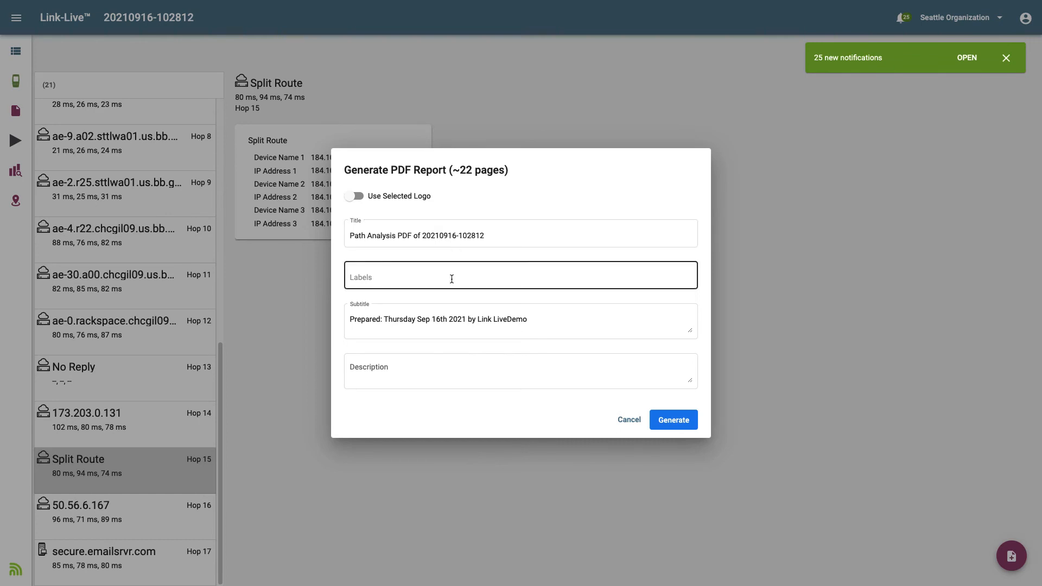
{"action": "left_click", "coordinate": [520, 370]}
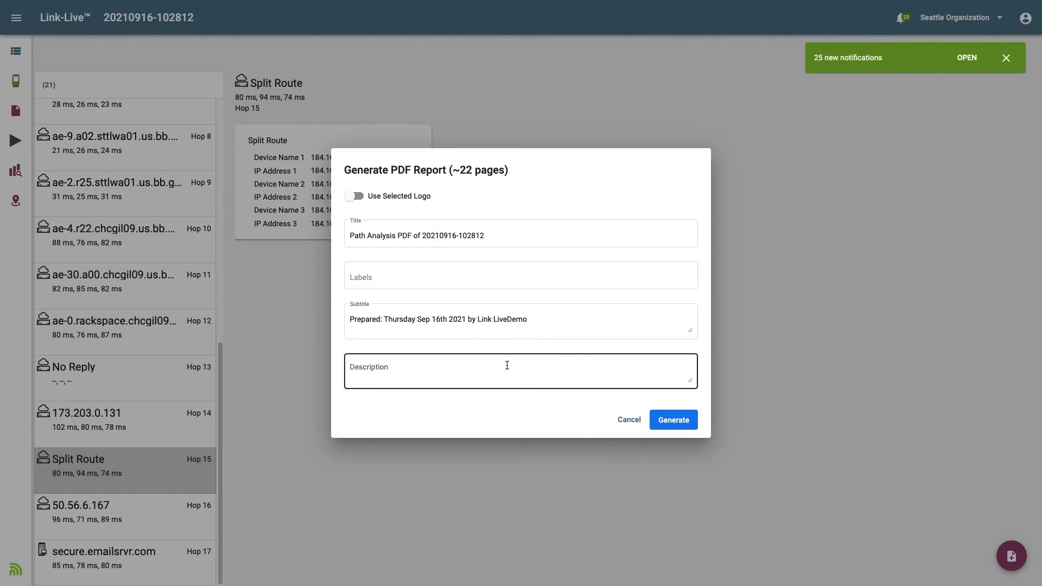
{"action": "left_click", "coordinate": [672, 420]}
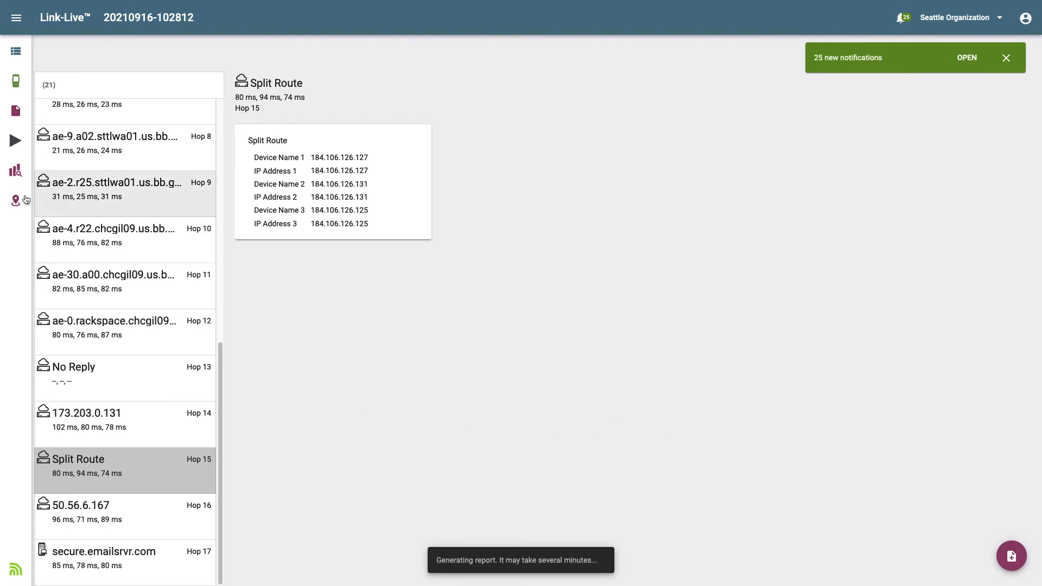
Open the ready 22-page Path Analysis PDF from Uploaded Files, preview it, and download it
{"action": "left_click", "coordinate": [14, 111]}
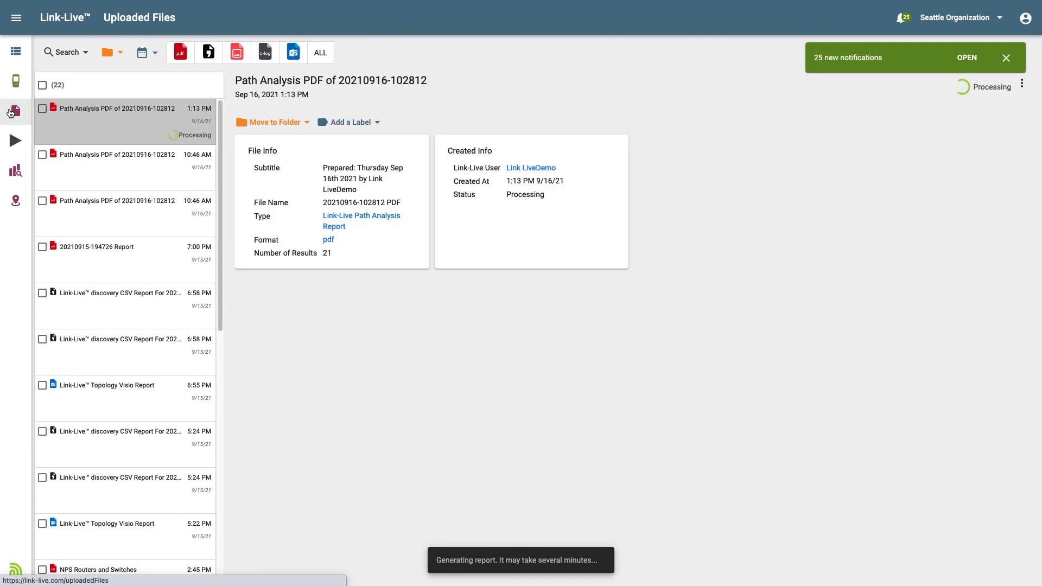
{"action": "mouse_move", "coordinate": [71, 160]}
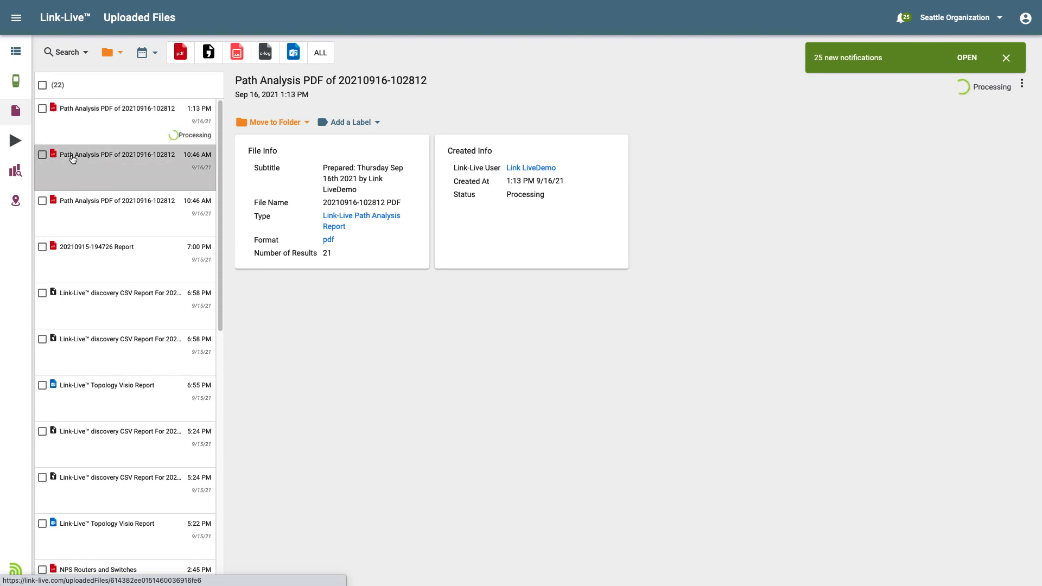
{"action": "left_click", "coordinate": [116, 154]}
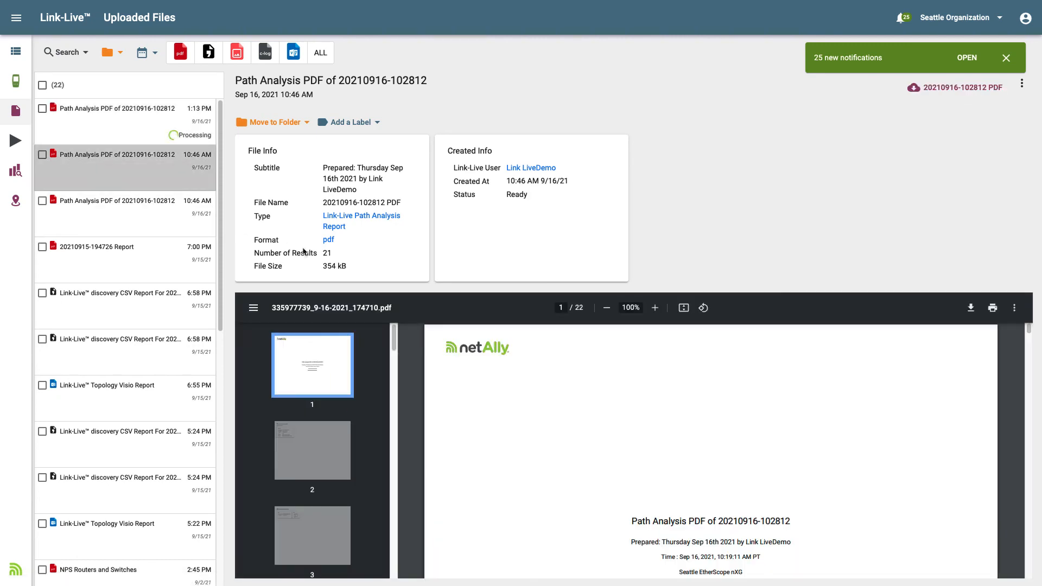
{"action": "mouse_move", "coordinate": [560, 352]}
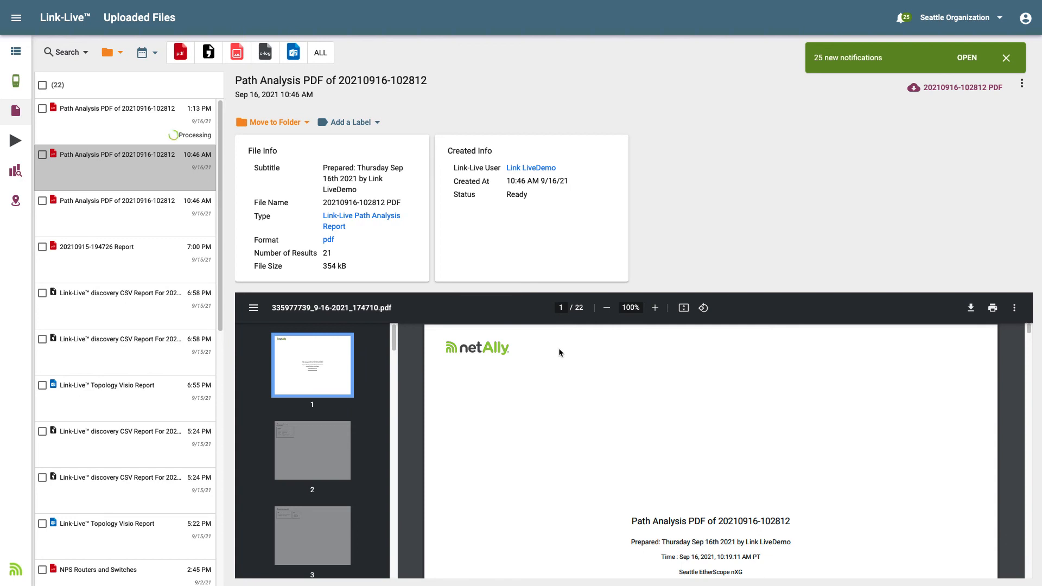
{"action": "scroll", "scroll_direction": "down", "scroll_amount": 3}
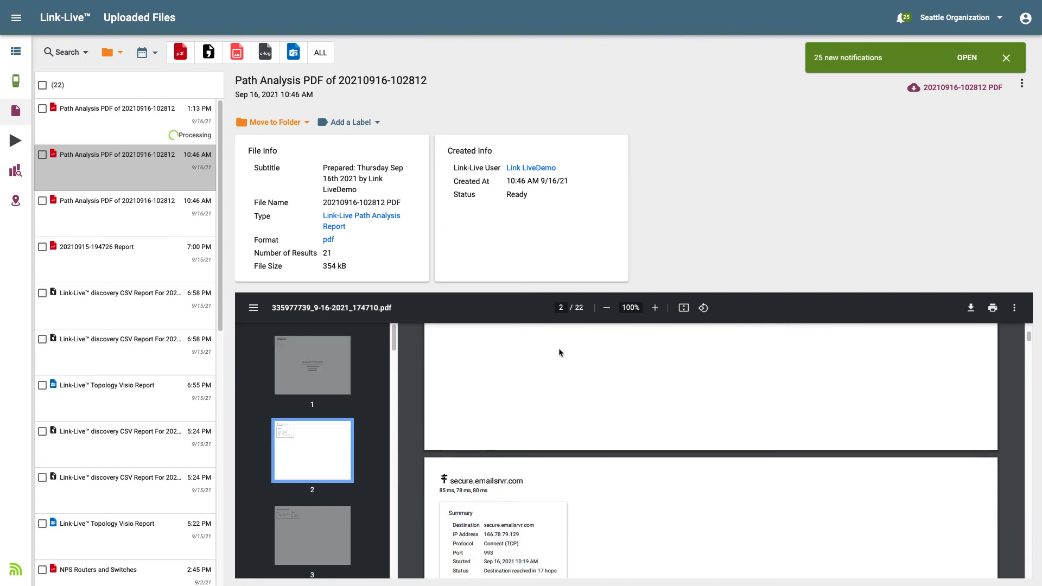
{"action": "scroll", "scroll_direction": "up", "scroll_amount": 3}
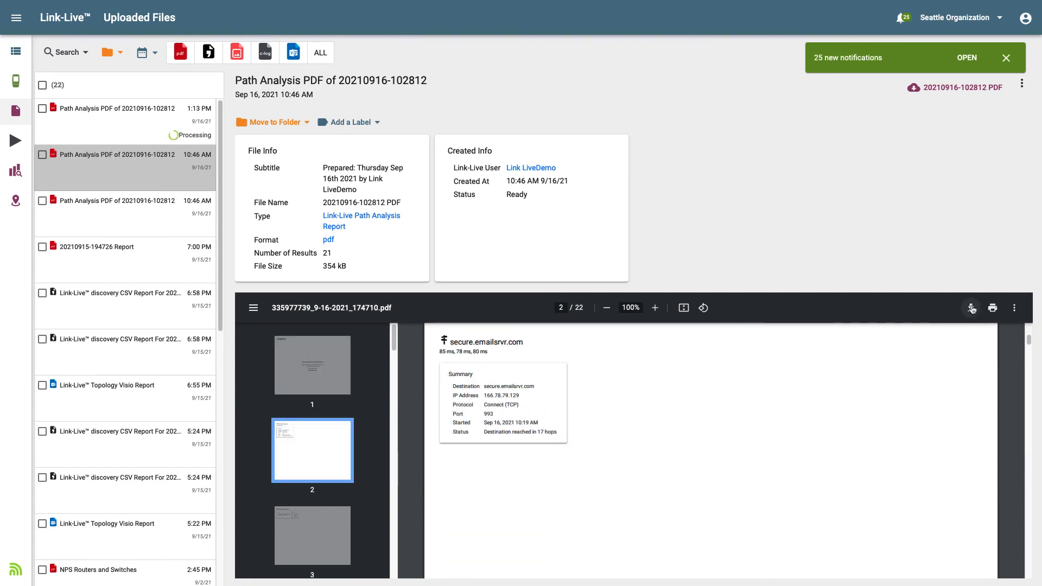
{"action": "left_click", "coordinate": [971, 307]}
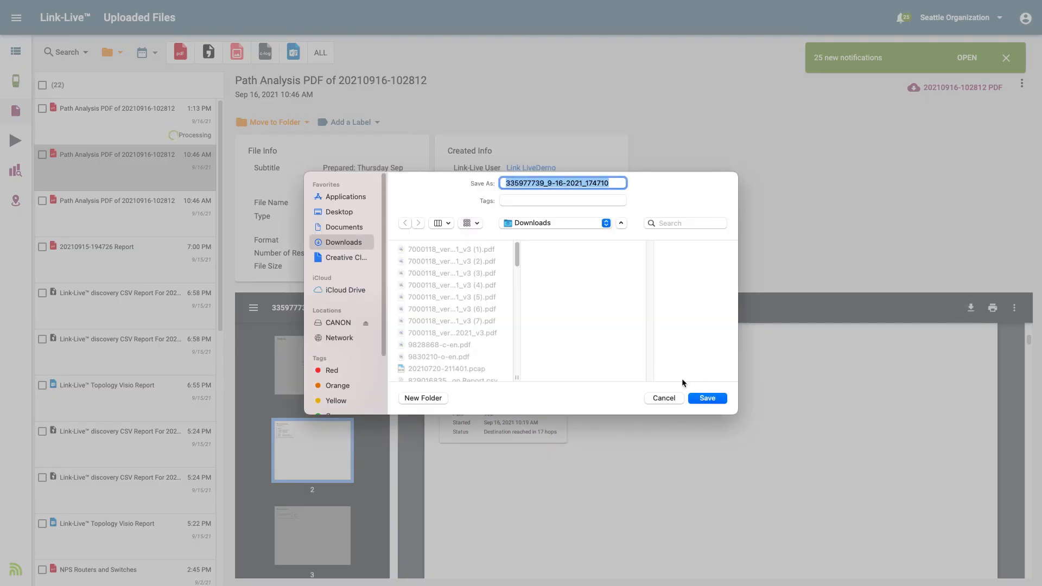